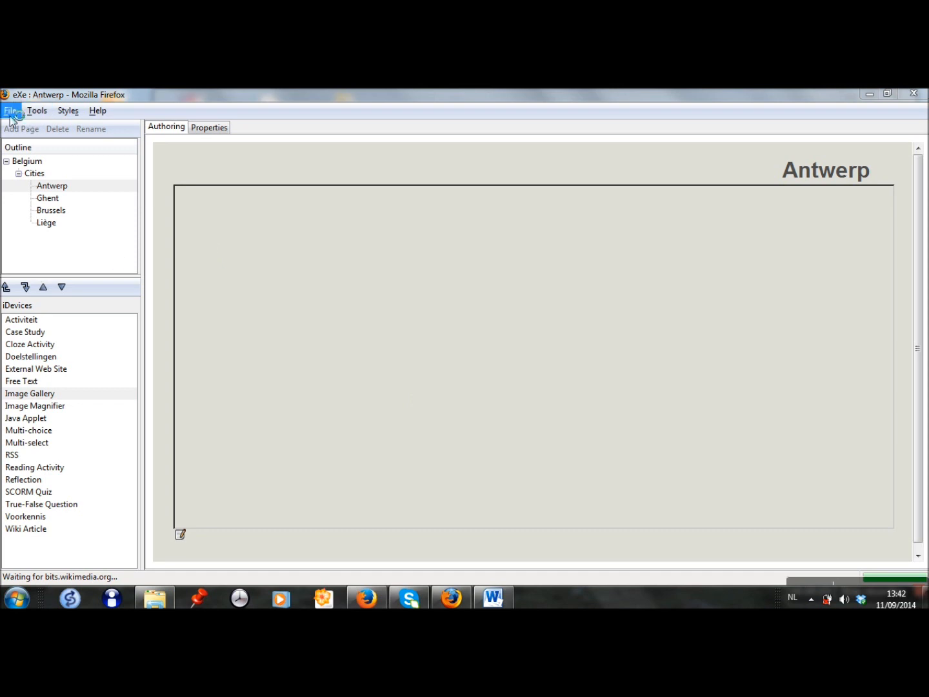
Step: Bring up Save As to store the Belgium learning path as a new package
left_click(10, 111)
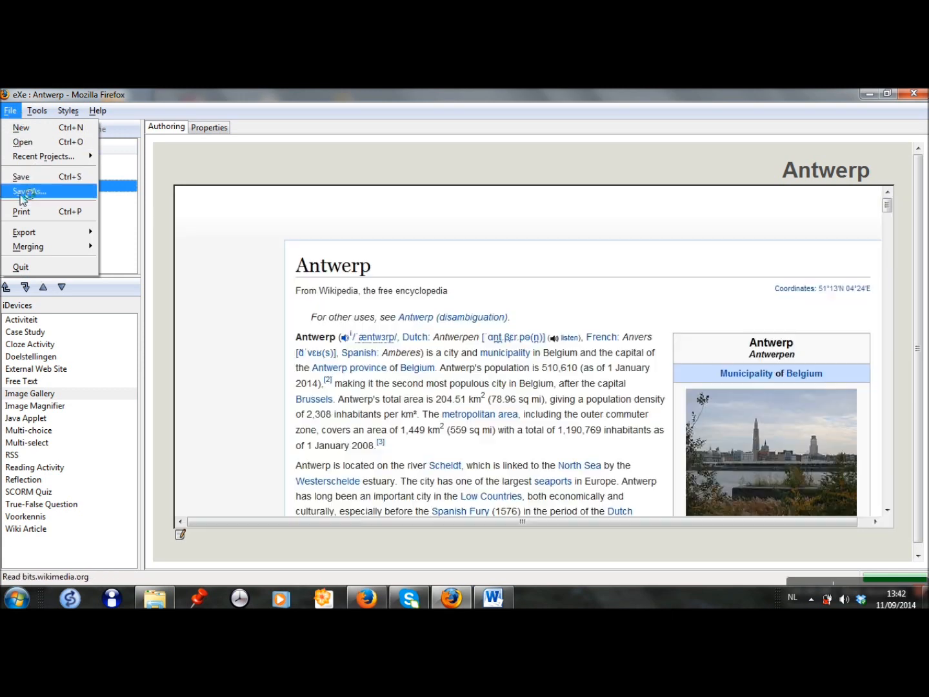
left_click(28, 191)
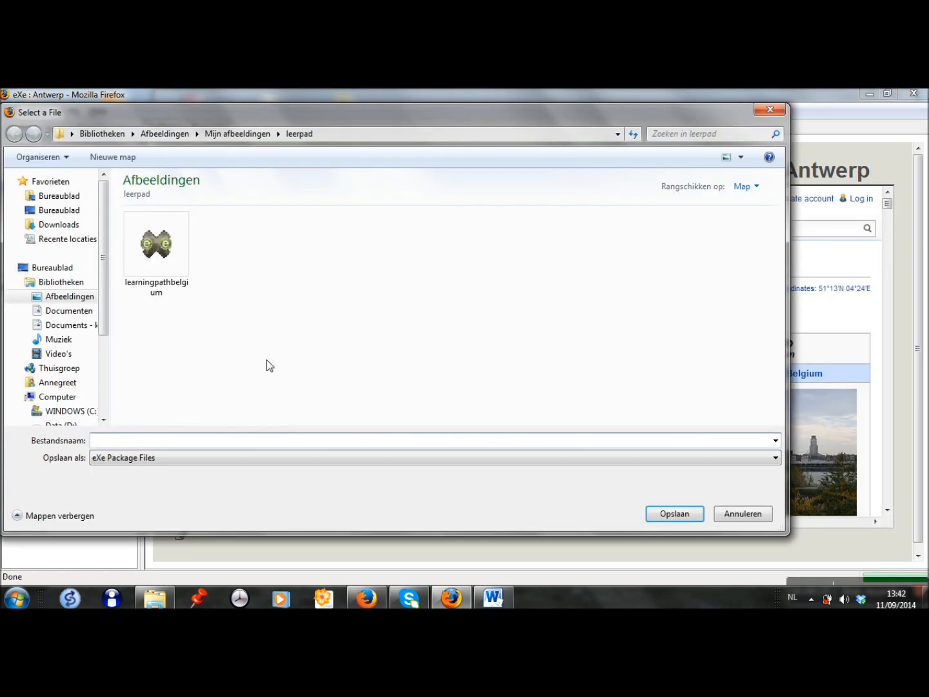
Step: Save the package as learningpath_belgium2 in the leerpad folder
type("learningpath_belgium2")
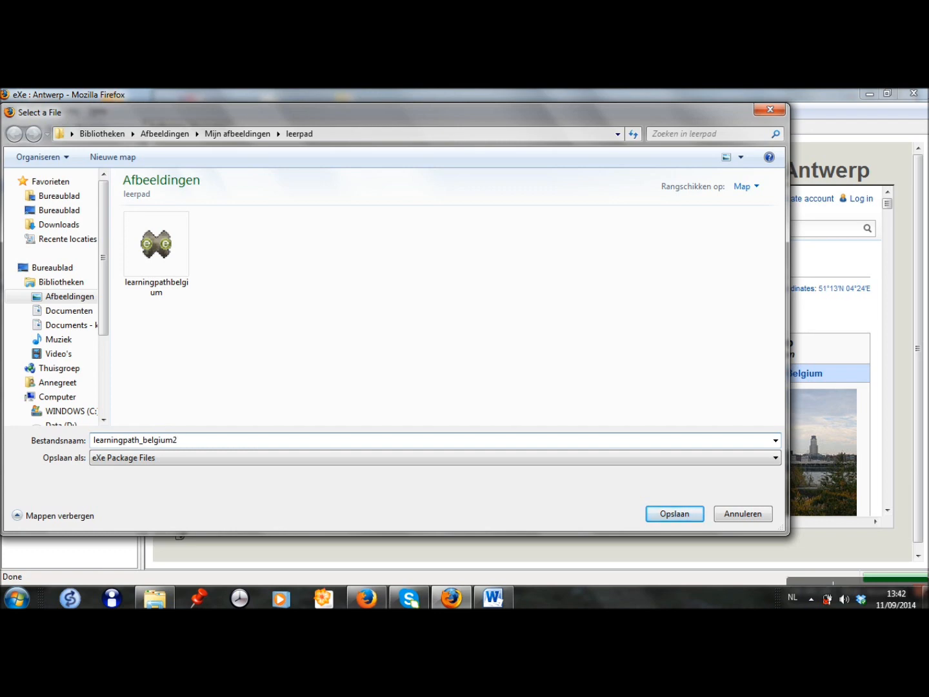
left_click(673, 513)
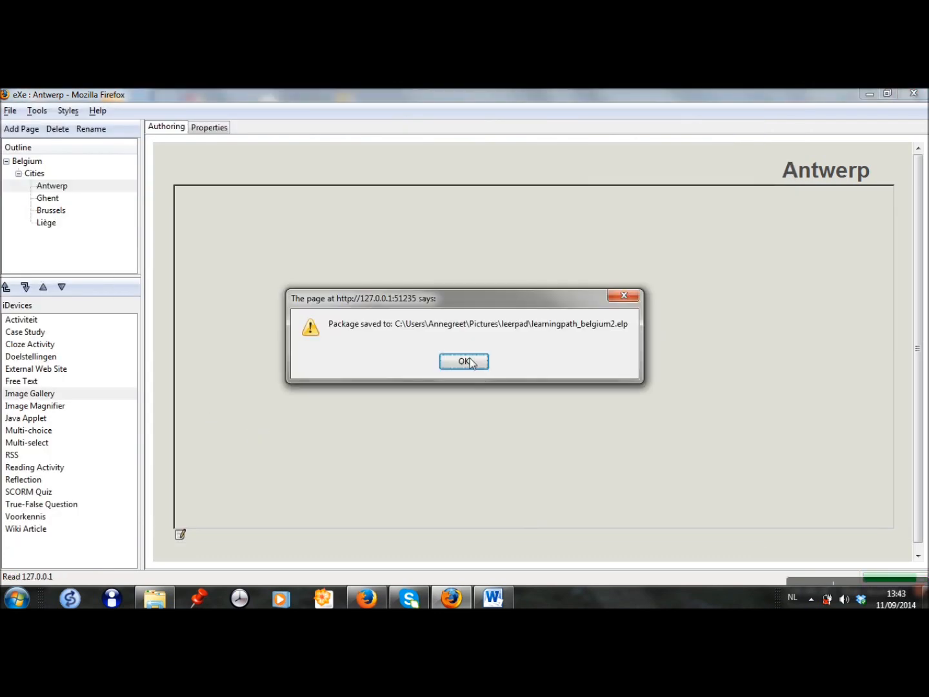
mouse_move(477, 334)
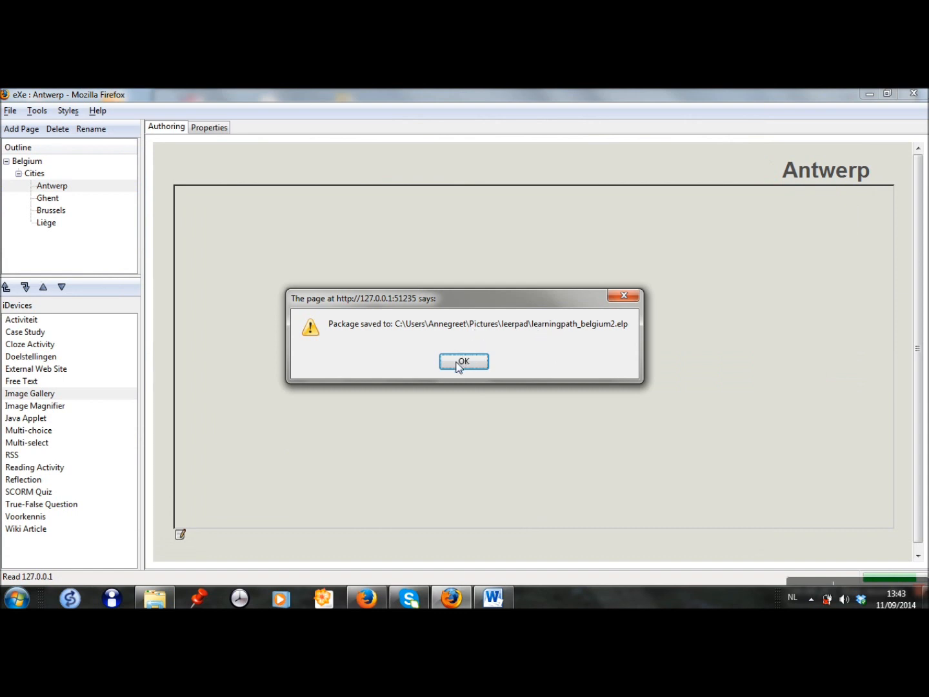
Step: Dismiss the 'Package saved to' message and return to the Antwerp page
left_click(463, 361)
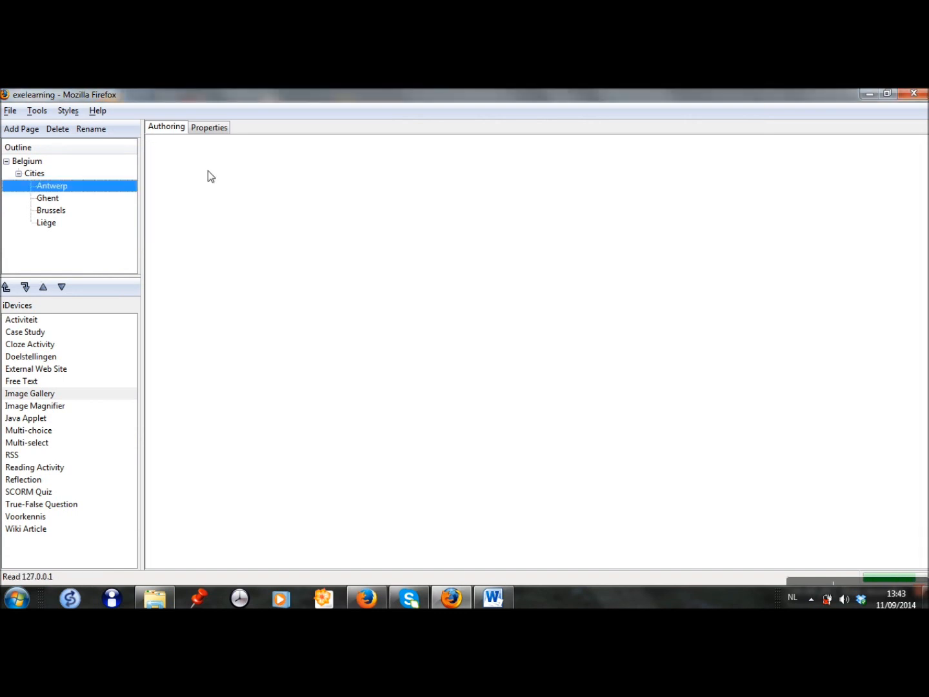
left_click(52, 186)
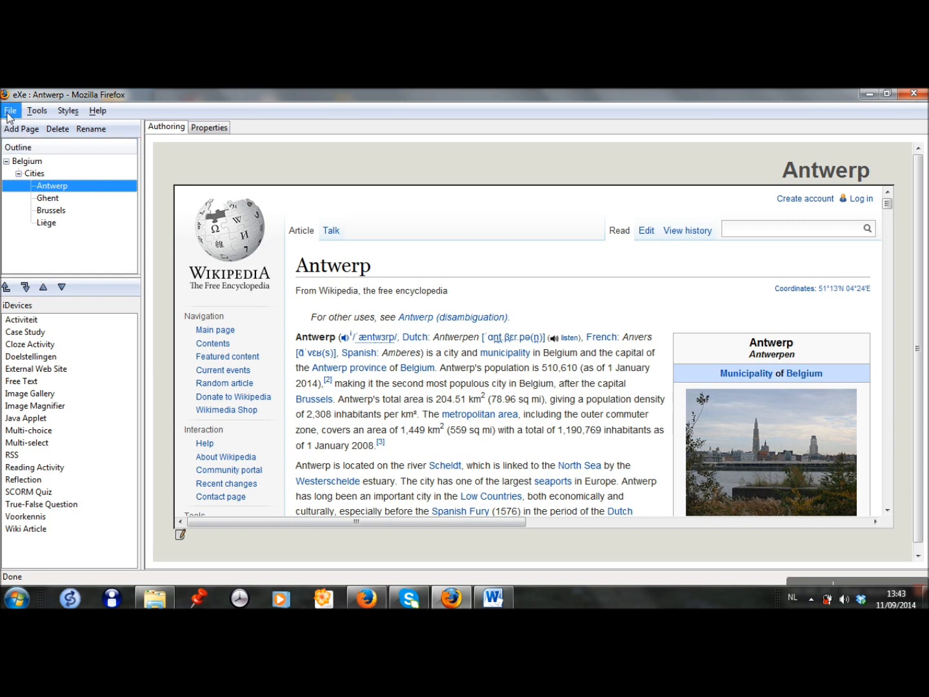
Step: Start a SCORM 1.2 export of the learning path via File > Export
left_click(10, 111)
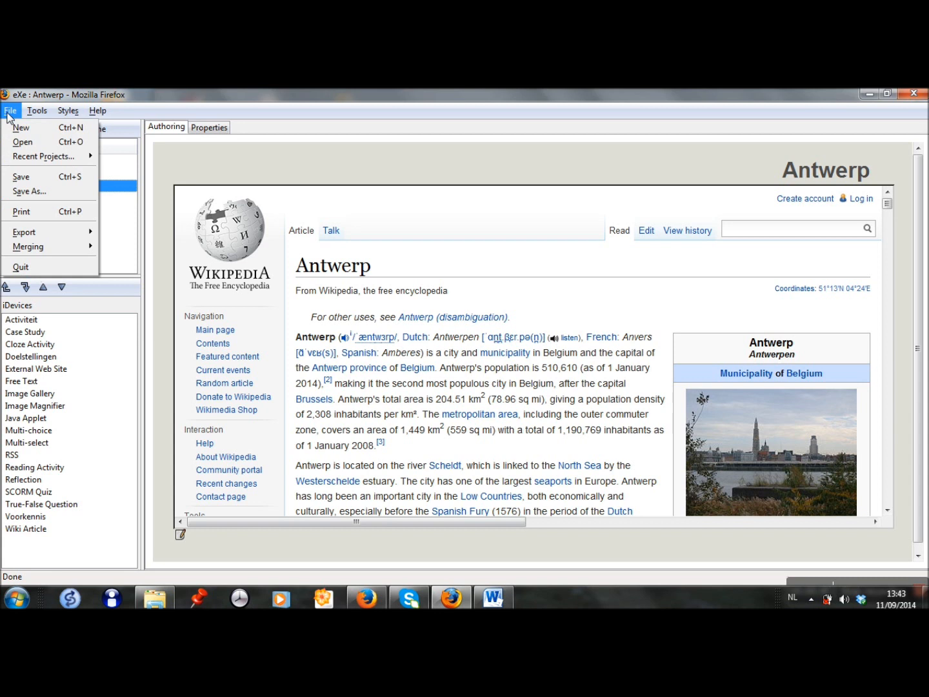
left_click(23, 232)
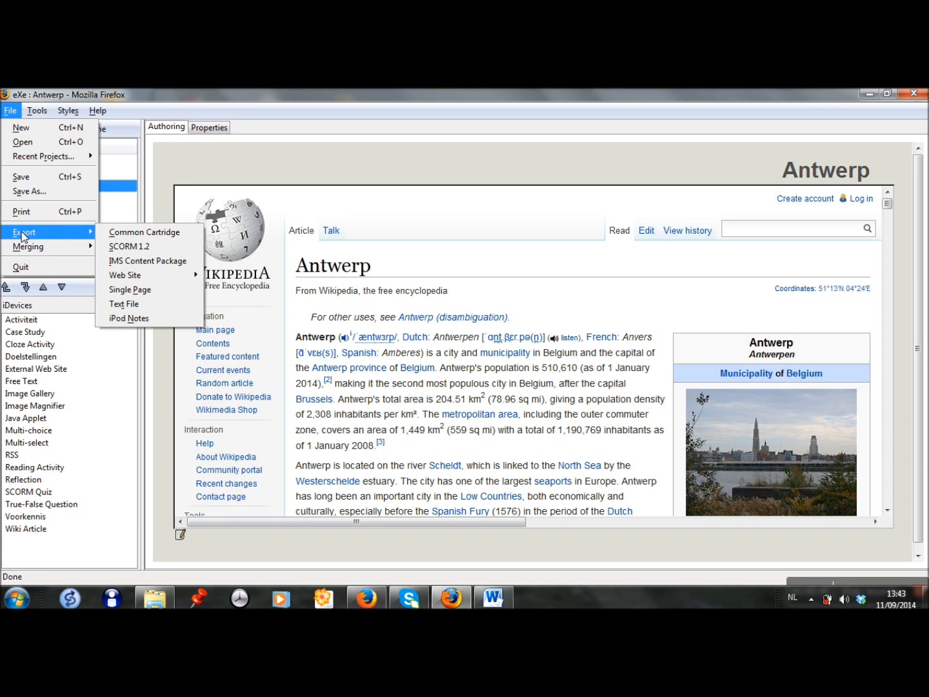
mouse_move(132, 245)
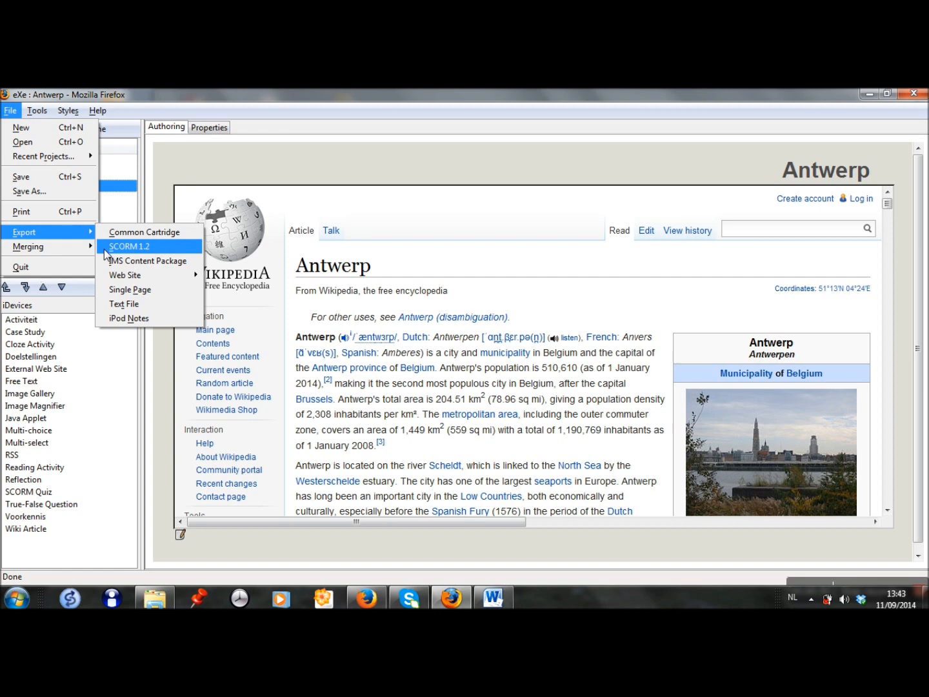
left_click(129, 245)
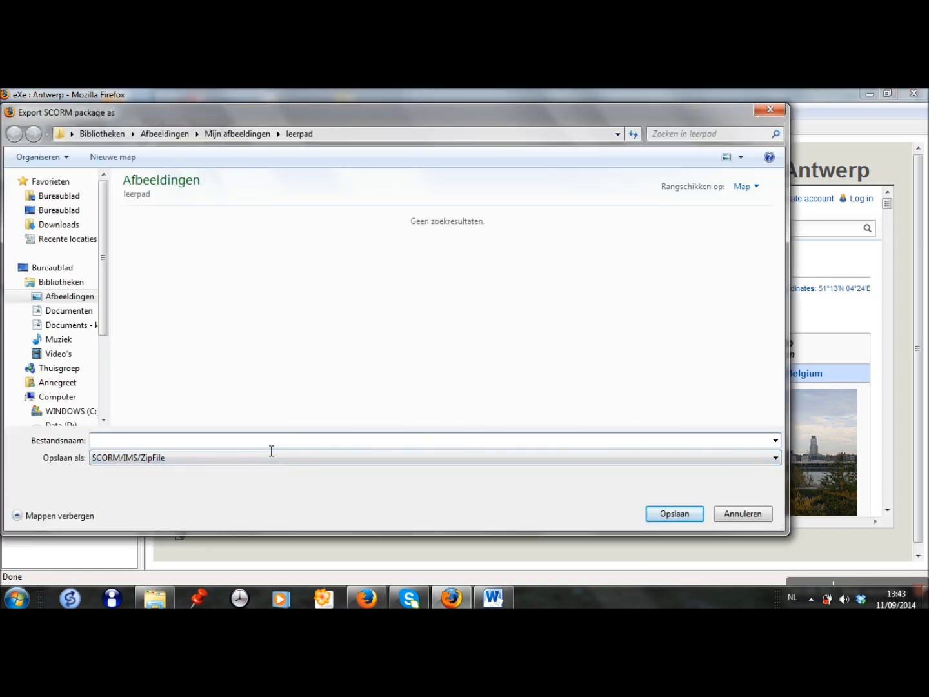
Step: Export the SCORM zip as learningpath_belgium in leerpad and dismiss the confirmation
type("learningpath_belgium")
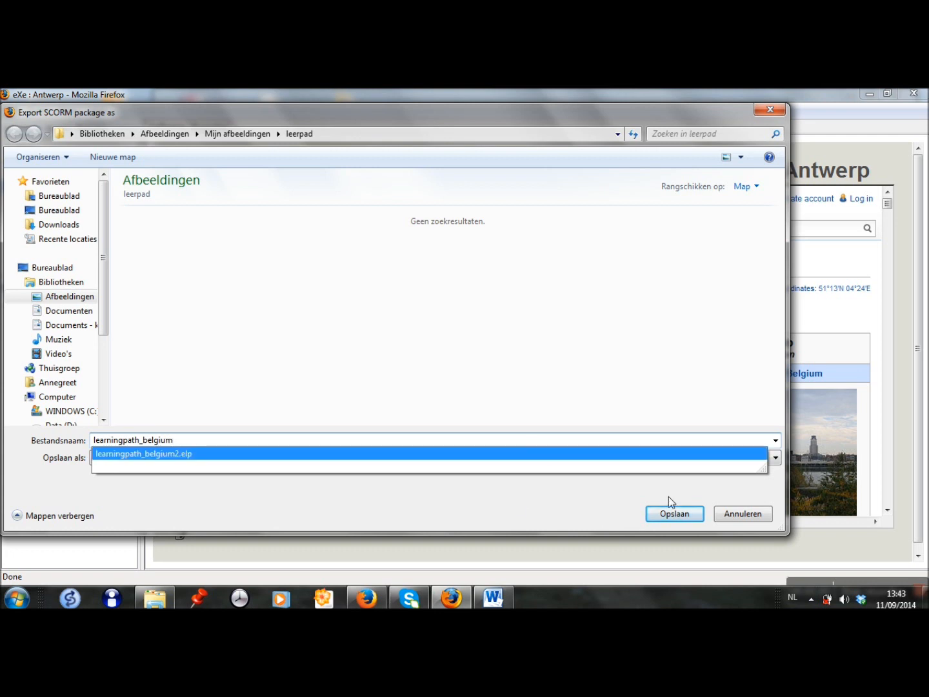
left_click(387, 440)
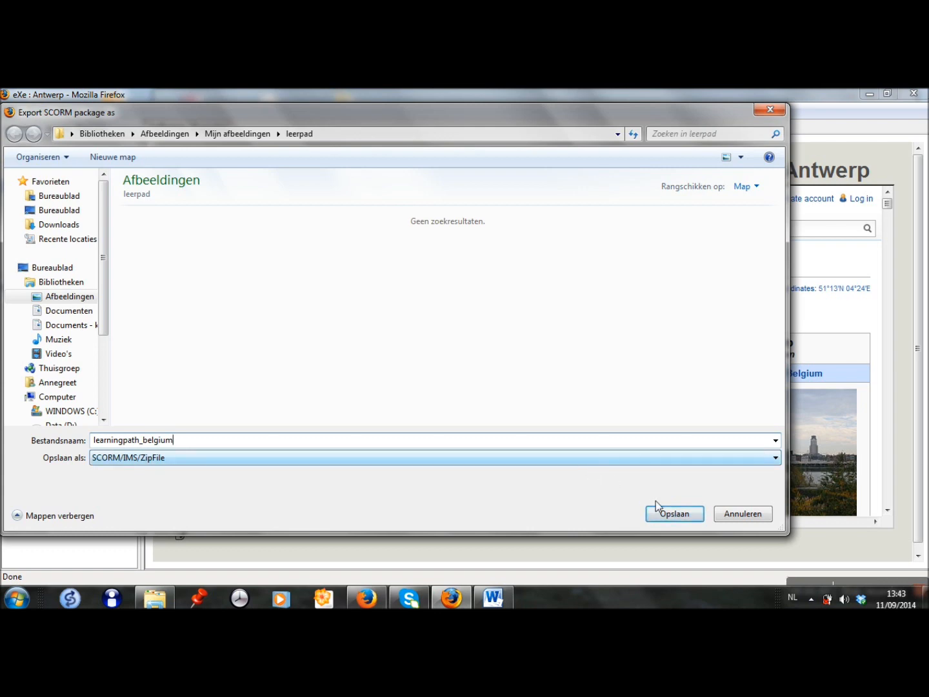
left_click(674, 514)
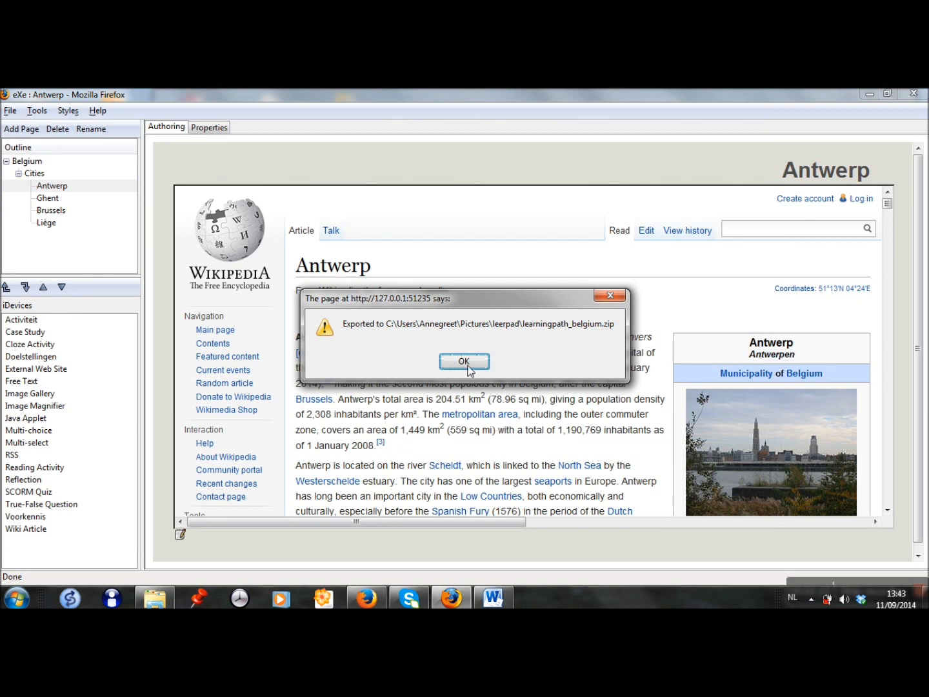
left_click(464, 361)
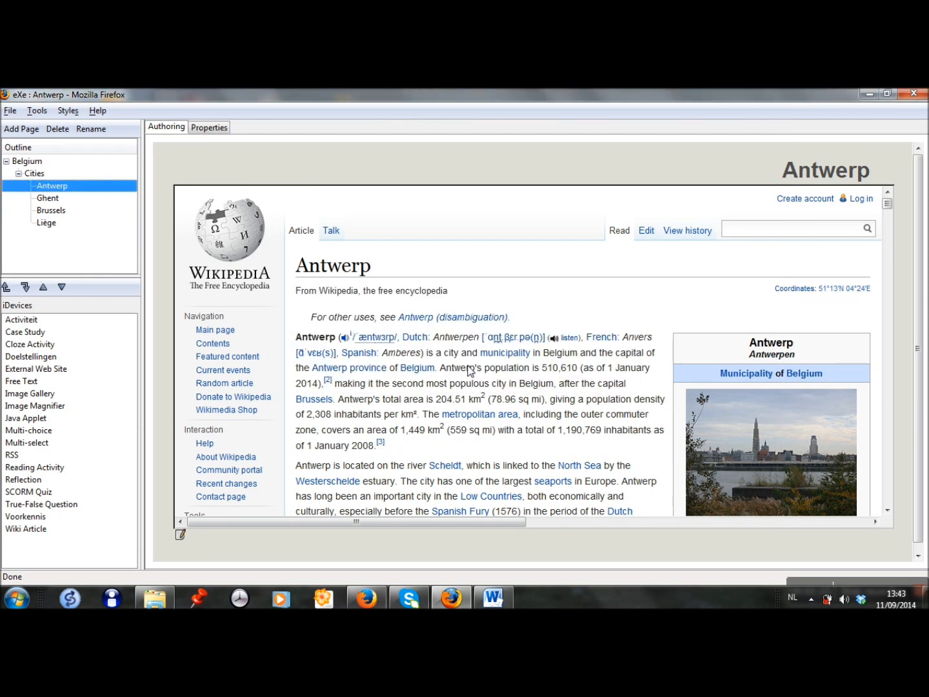